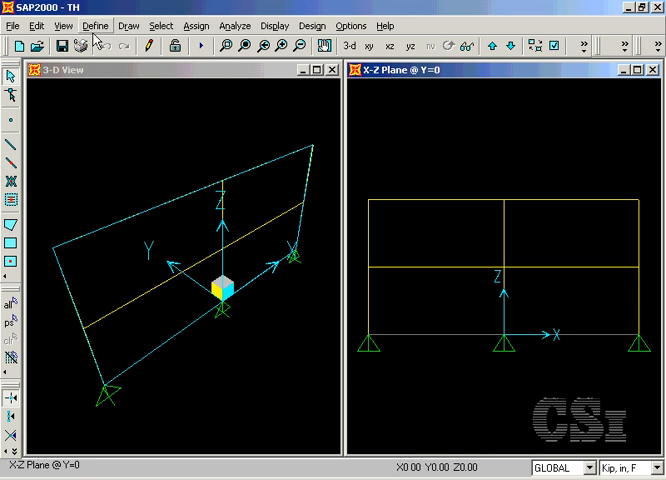
# - Bring up the Define Time History Functions dialog from the Define menu
pyautogui.click(94, 26)
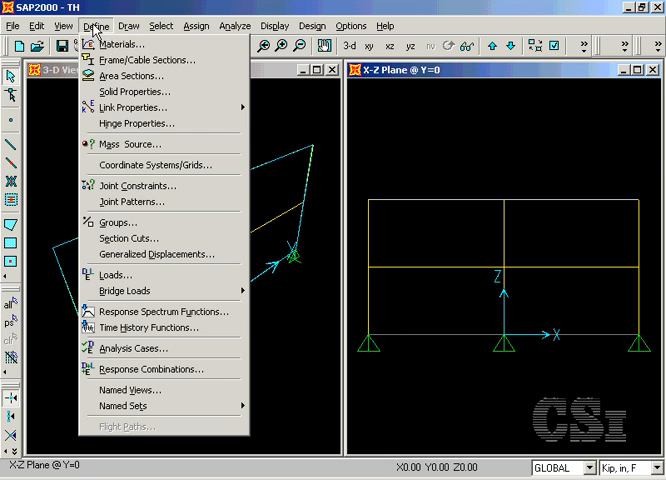
pyautogui.moveTo(150, 328)
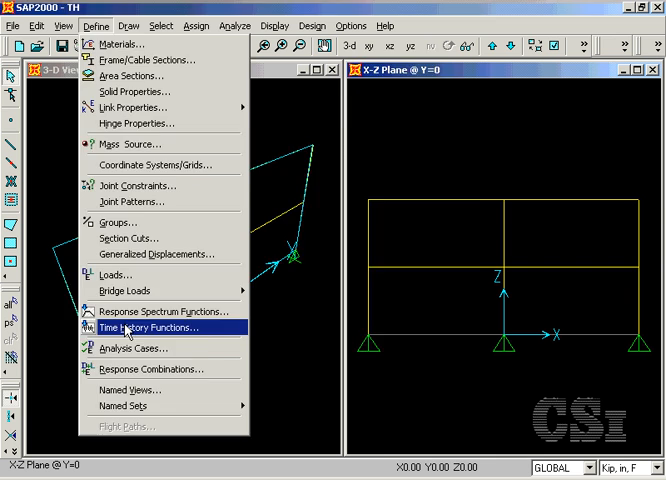
pyautogui.click(152, 328)
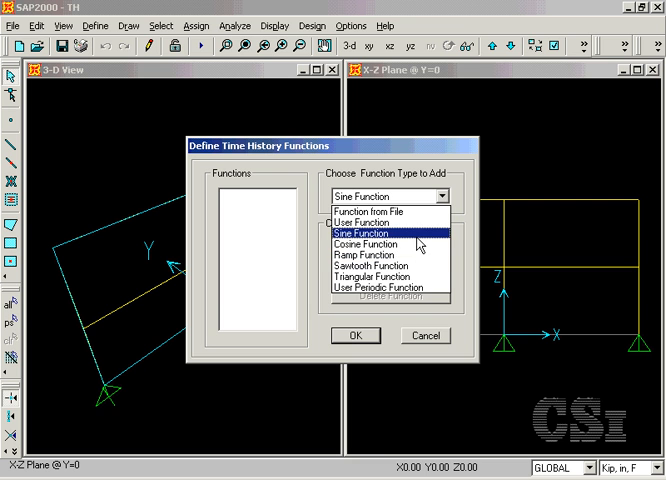
# - Add a sine function named TimeH with period 1, 5 cycles and amplitude 1
pyautogui.click(360, 232)
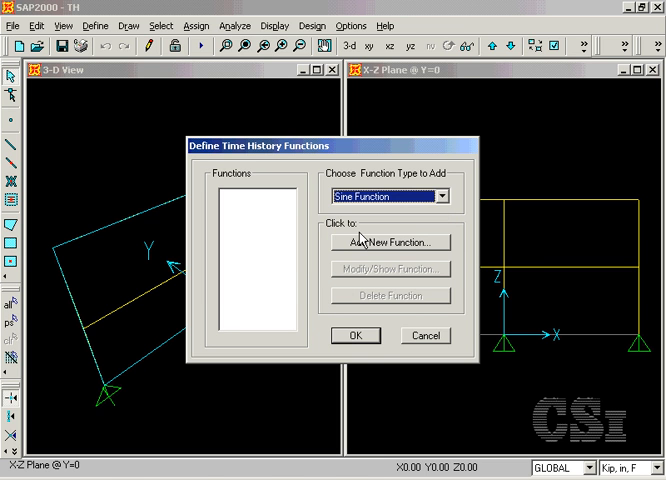
pyautogui.click(390, 242)
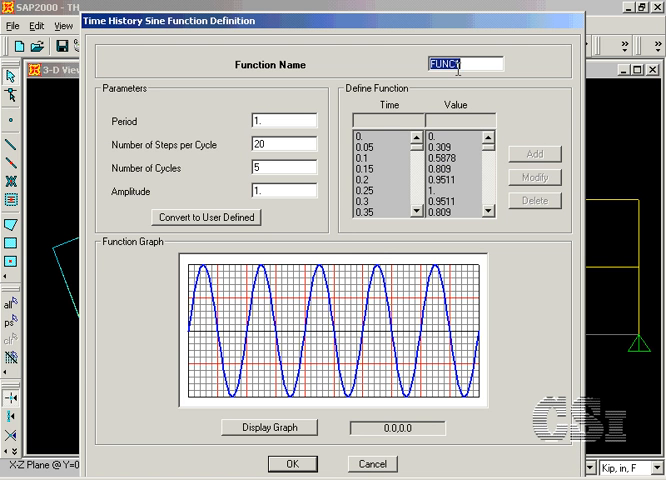
pyautogui.write('TimeH')
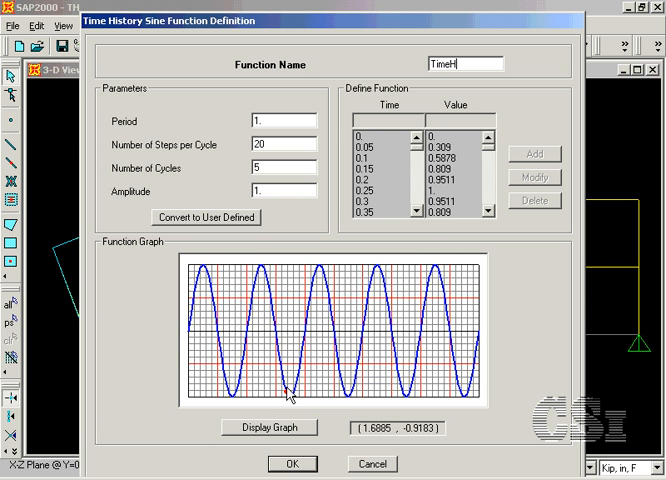
pyautogui.click(308, 464)
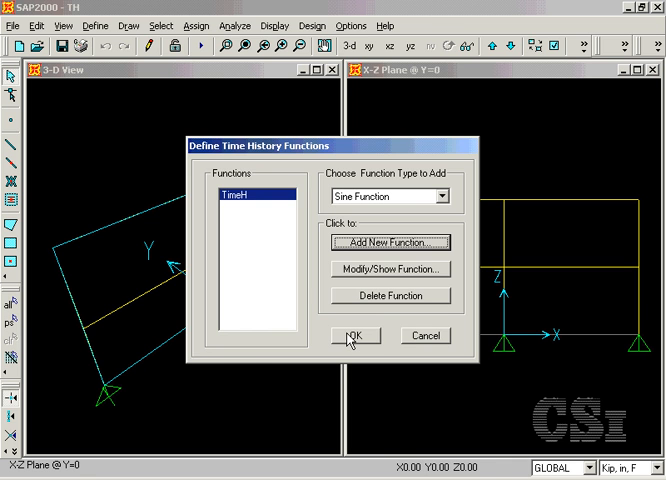
pyautogui.click(356, 336)
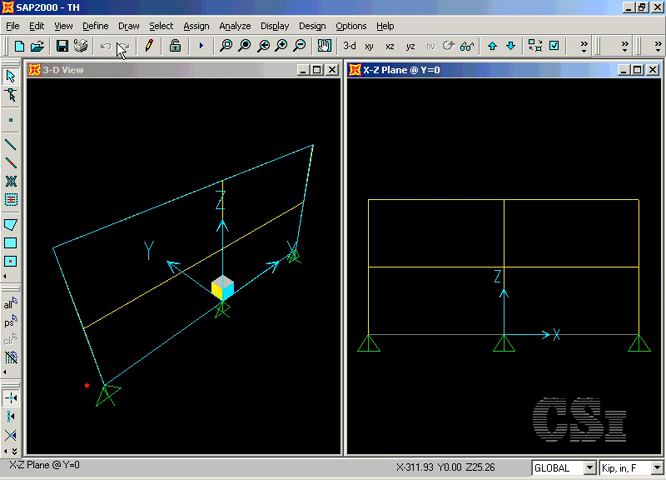
# - Switch the MODAL case to Ritz vectors and add an Accel UX load to it
pyautogui.click(122, 26)
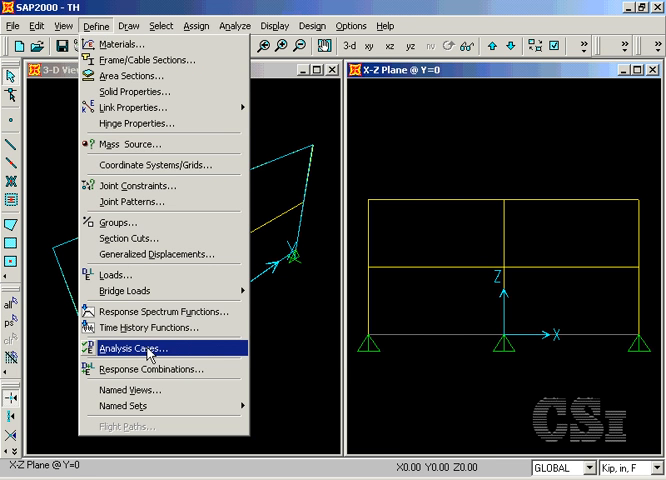
pyautogui.click(136, 348)
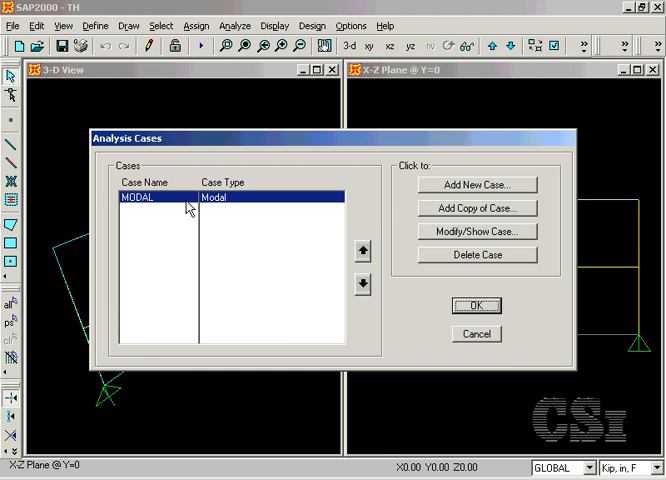
pyautogui.click(476, 232)
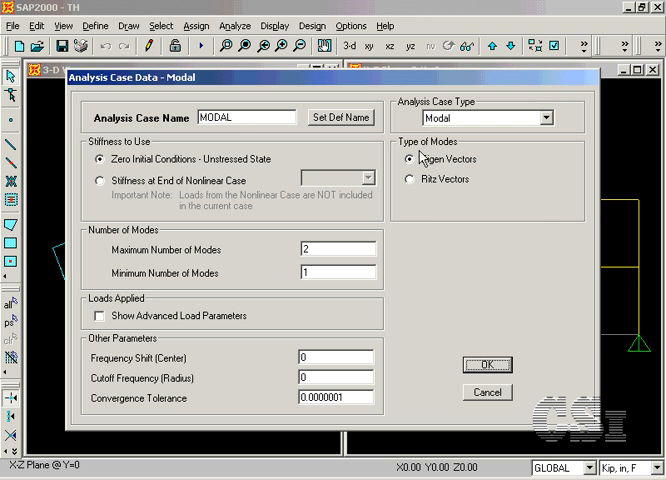
pyautogui.moveTo(424, 196)
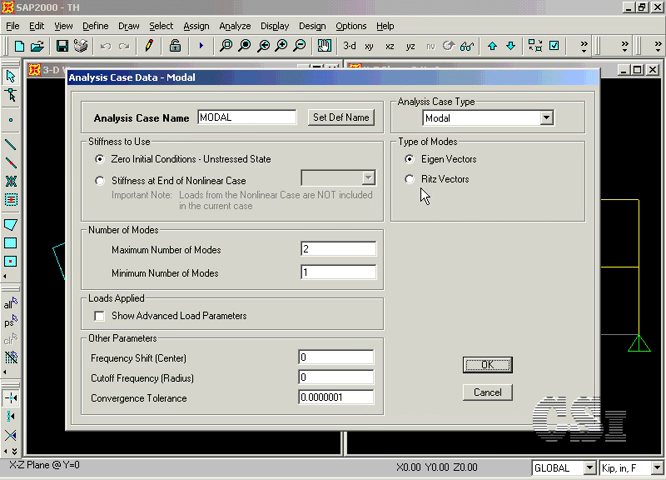
pyautogui.click(412, 180)
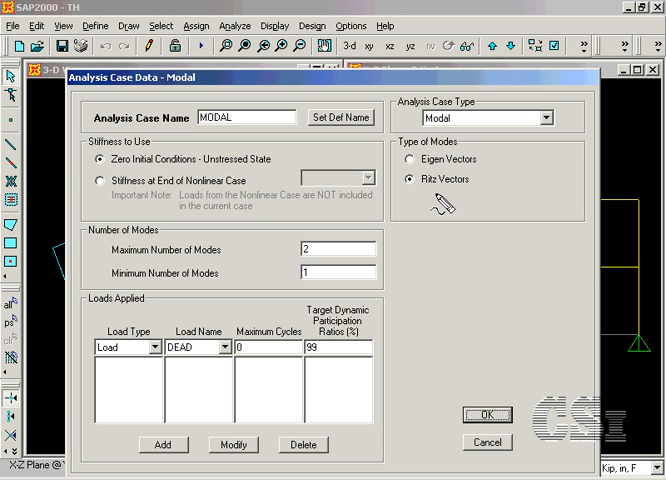
pyautogui.moveTo(512, 204)
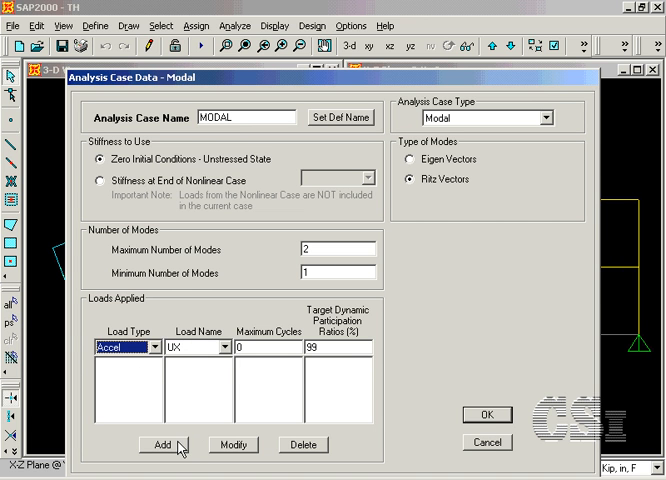
pyautogui.click(154, 438)
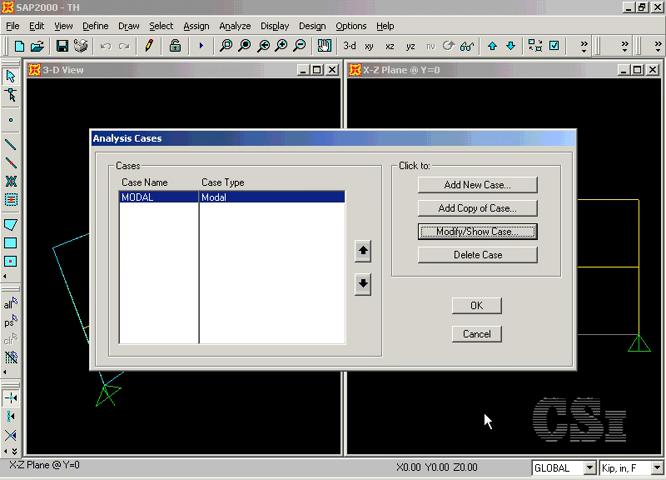
pyautogui.moveTo(484, 212)
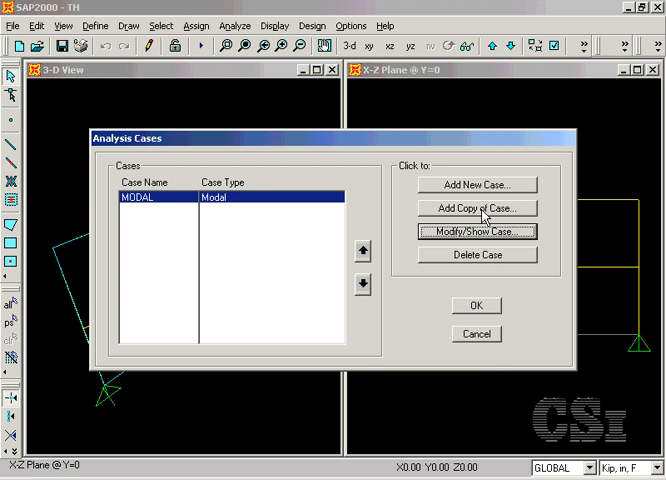
# - Add a new Time History case named TH with an Accel U1 load using function TimeH
pyautogui.click(476, 184)
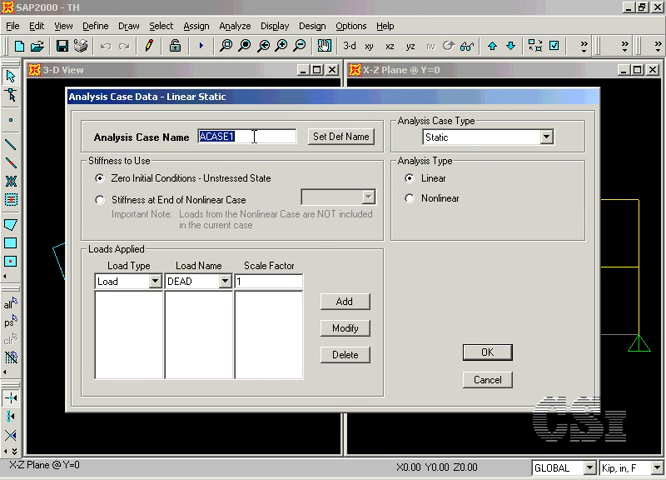
pyautogui.write('T')
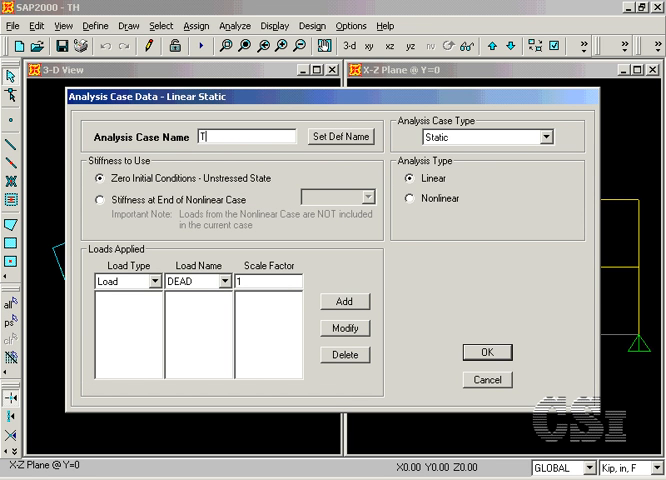
pyautogui.write('H')
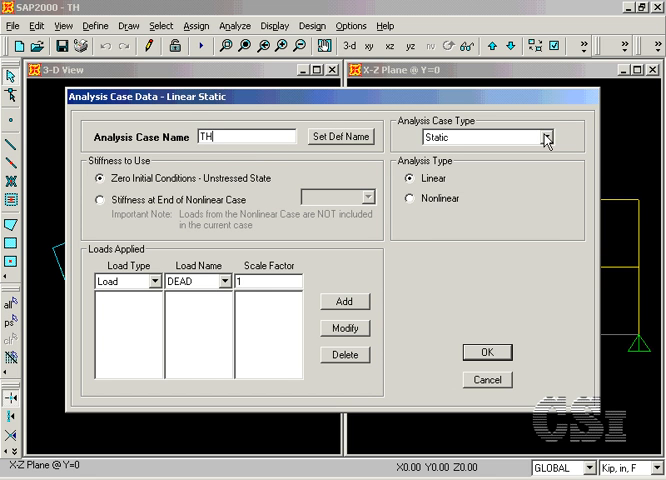
pyautogui.click(548, 136)
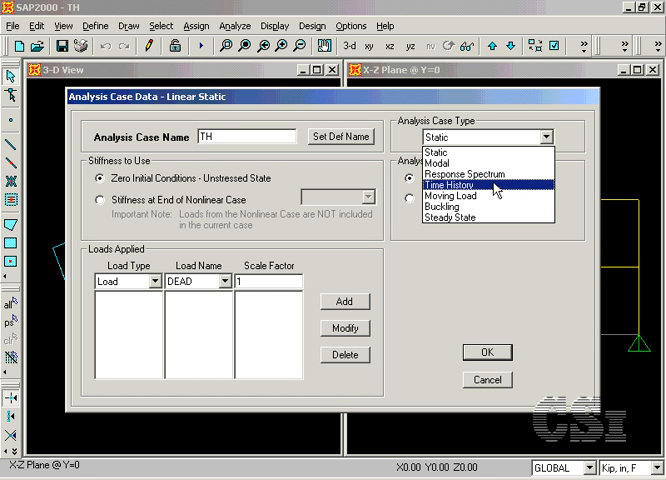
pyautogui.click(448, 186)
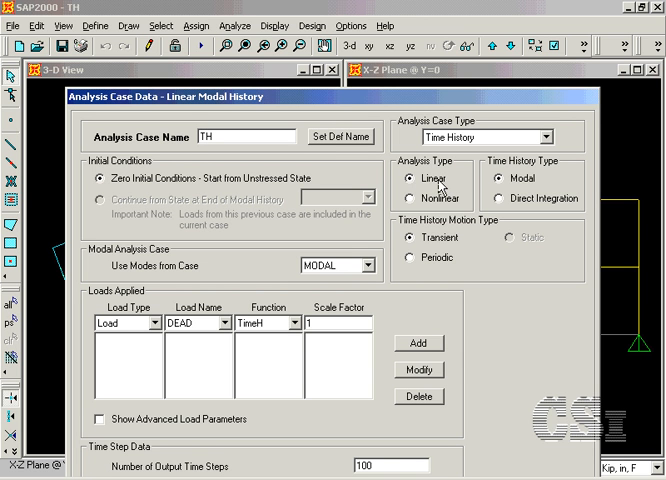
pyautogui.moveTo(464, 228)
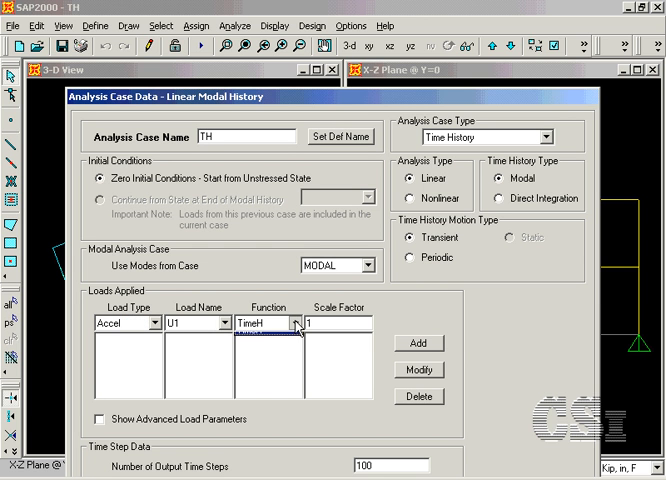
pyautogui.click(292, 322)
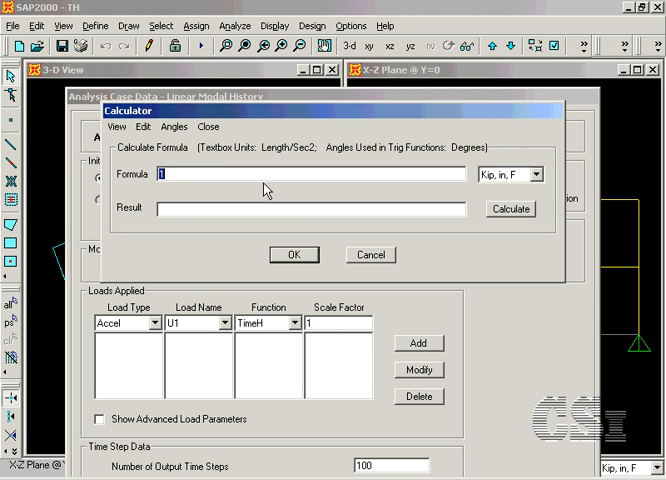
# - Compute 32.2*12 = 386.4 as the scale factor, add the scaled acceleration load and save the TH case
pyautogui.write('32.2*12')
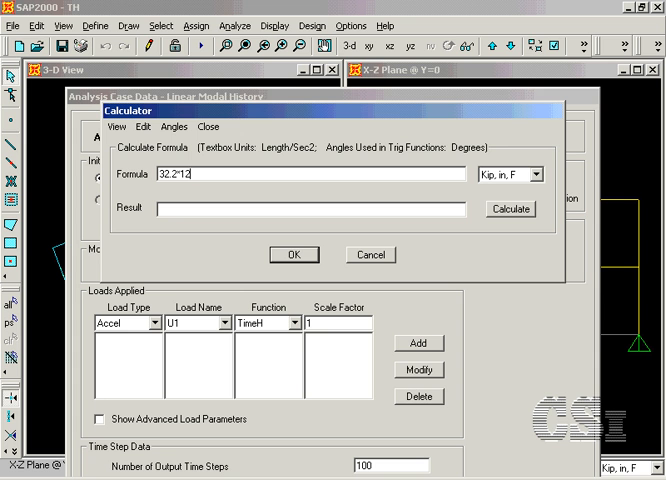
pyautogui.click(510, 208)
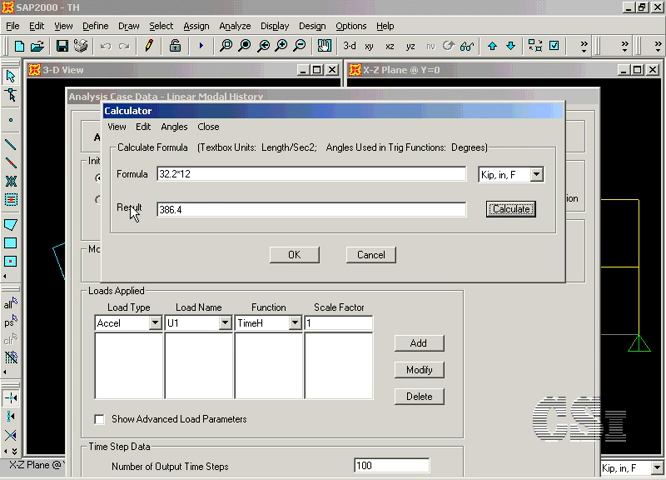
pyautogui.click(292, 254)
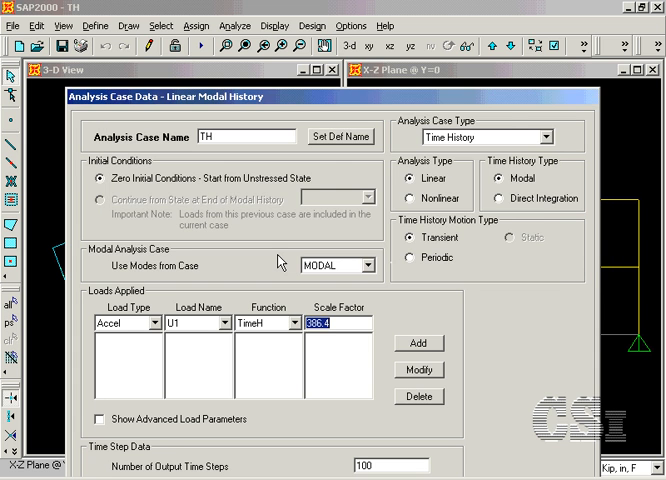
pyautogui.click(418, 344)
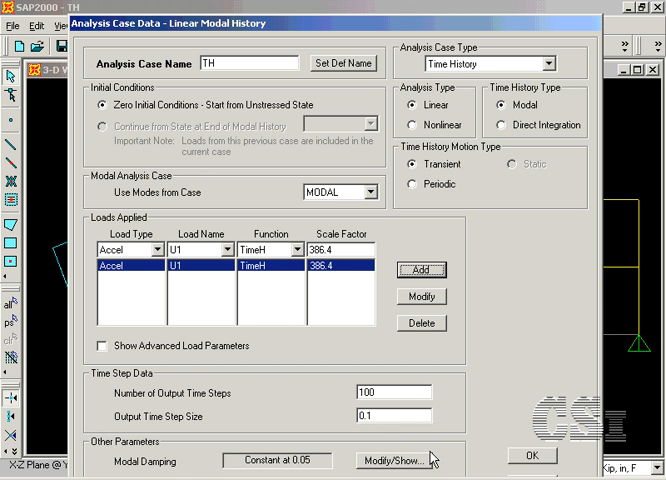
pyautogui.moveTo(524, 464)
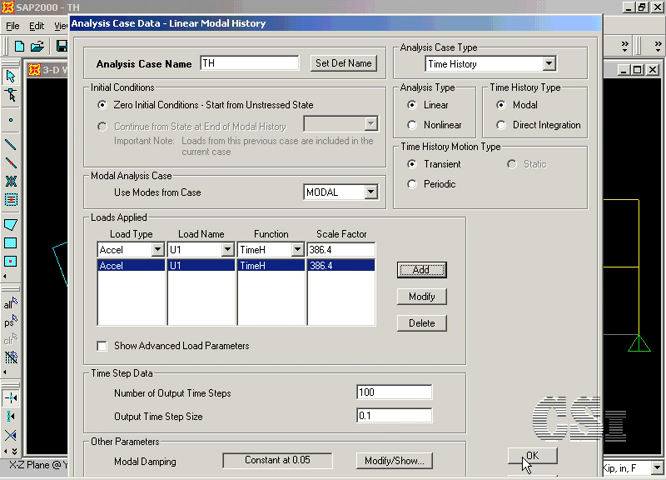
pyautogui.click(532, 454)
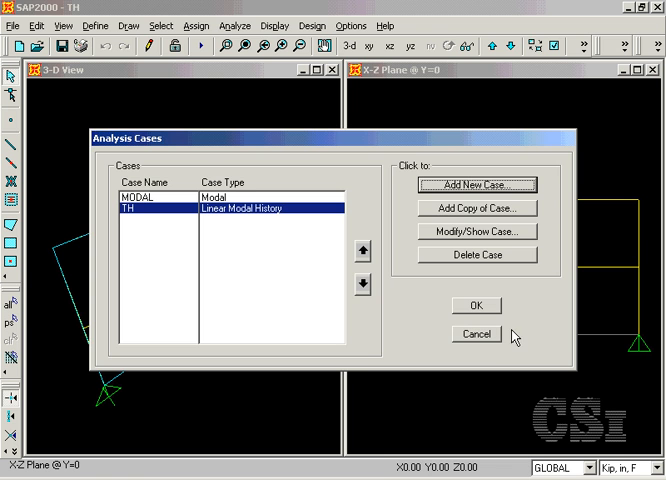
pyautogui.click(476, 332)
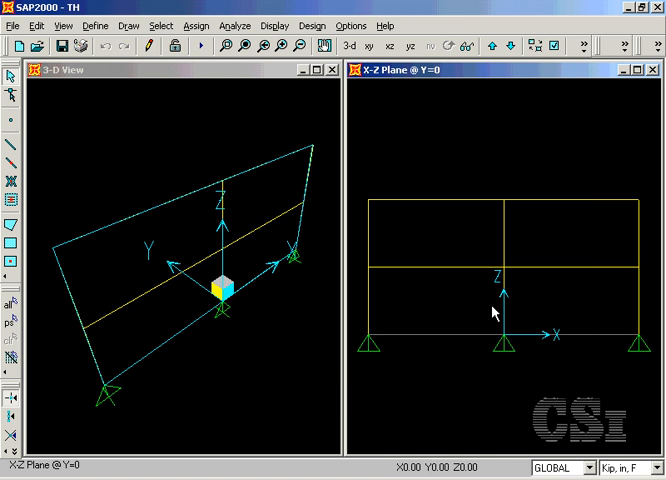
pyautogui.moveTo(492, 322)
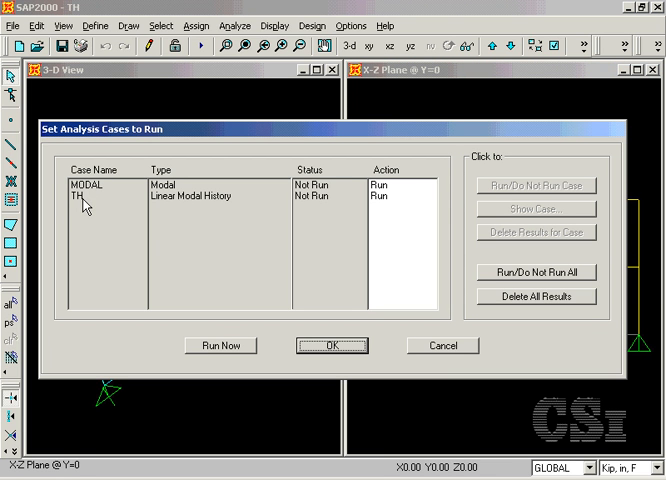
pyautogui.moveTo(208, 344)
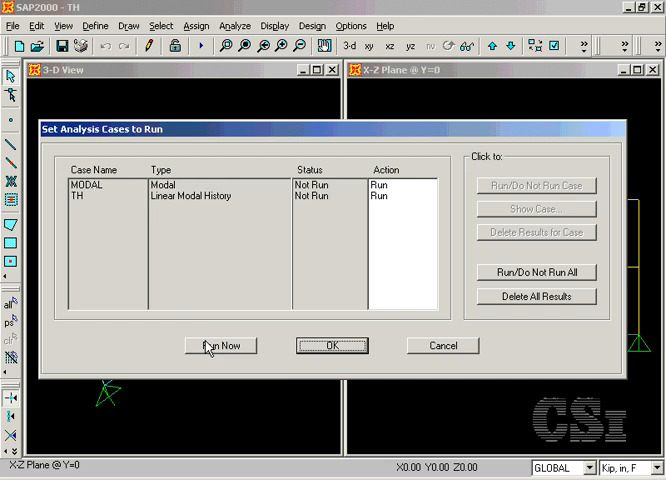
# - Run the MODAL and TH analyses to completion and make the X-Z elevation active
pyautogui.click(220, 344)
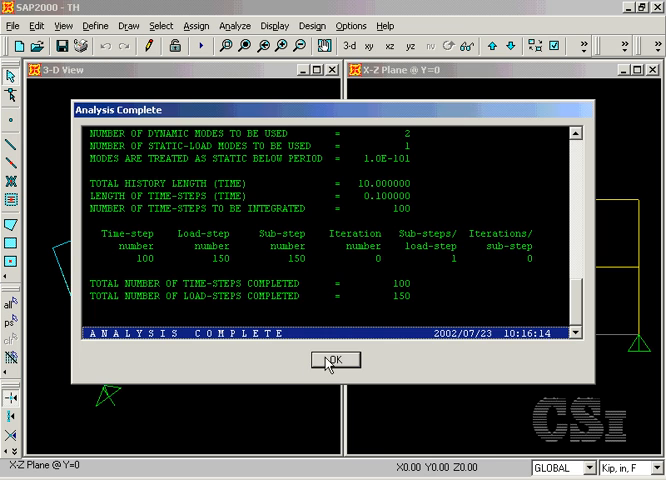
pyautogui.click(334, 360)
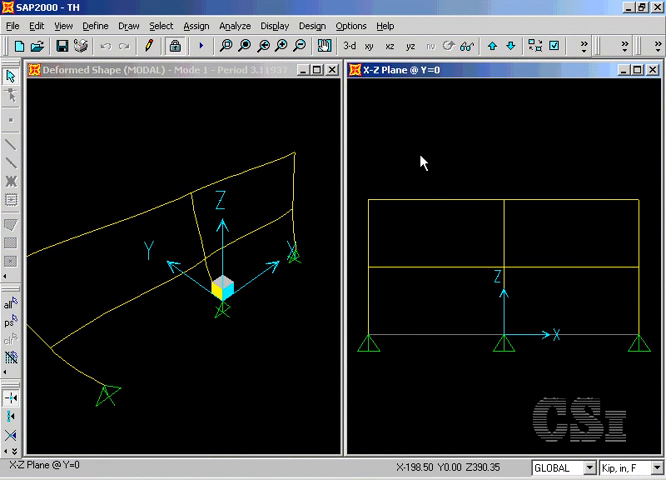
pyautogui.click(286, 24)
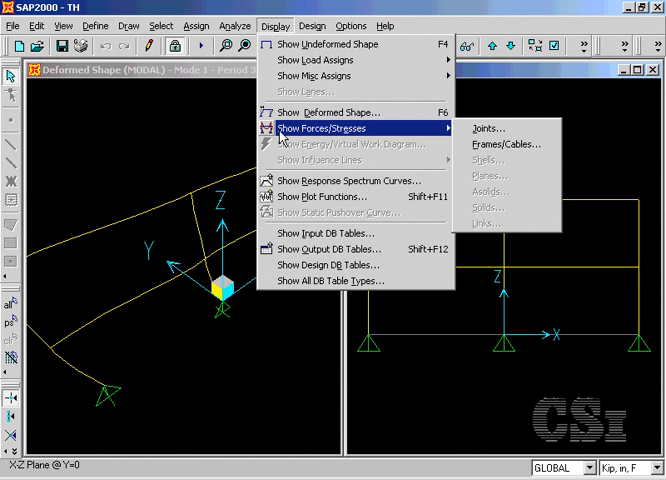
pyautogui.moveTo(508, 144)
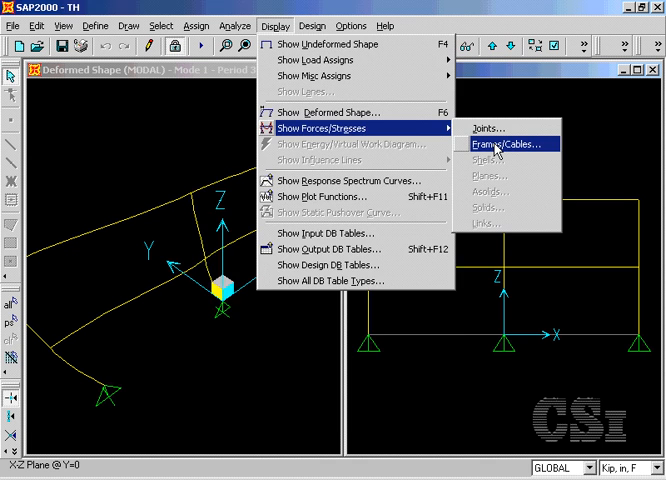
# - Display the TH case Moment 3-3 diagram on the frames in the X-Z elevation
pyautogui.click(508, 144)
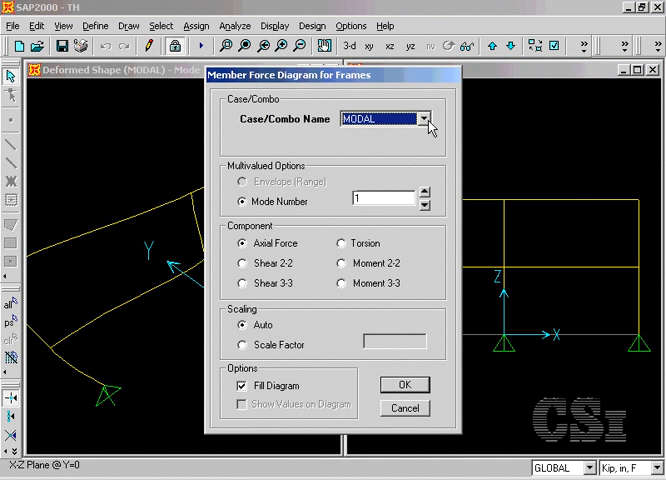
pyautogui.click(432, 118)
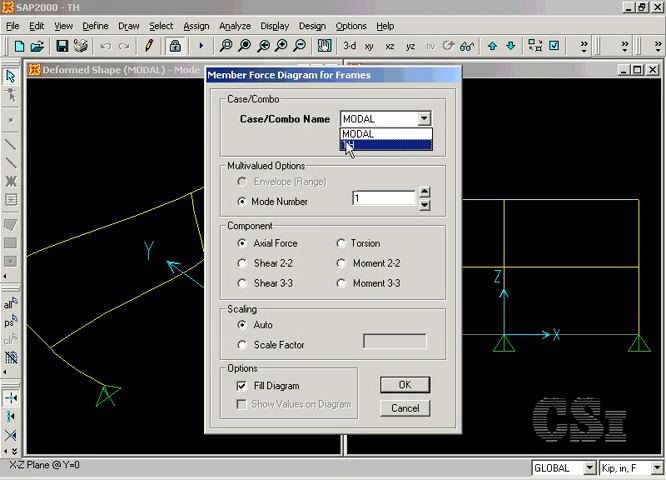
pyautogui.click(376, 146)
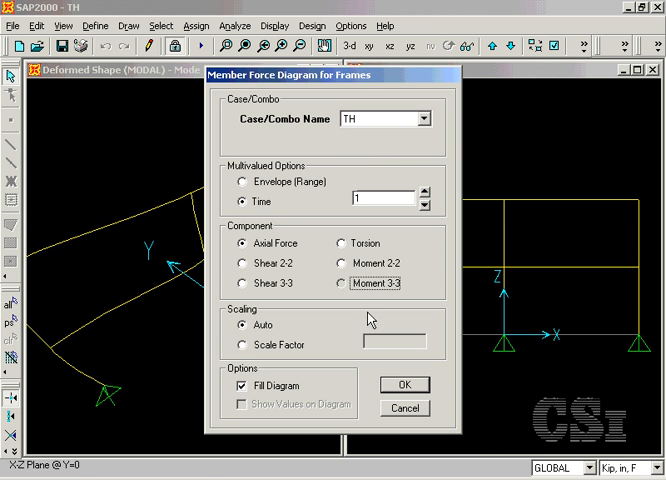
pyautogui.click(404, 384)
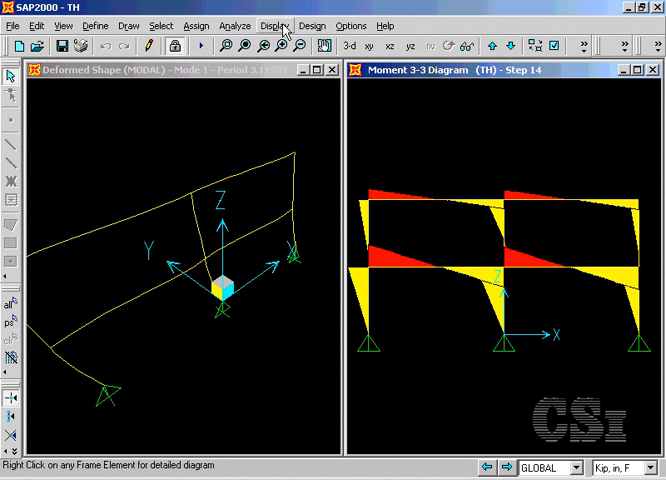
# - Change the TH Moment 3-3 diagram to an Envelope (Range) over all time steps
pyautogui.click(274, 26)
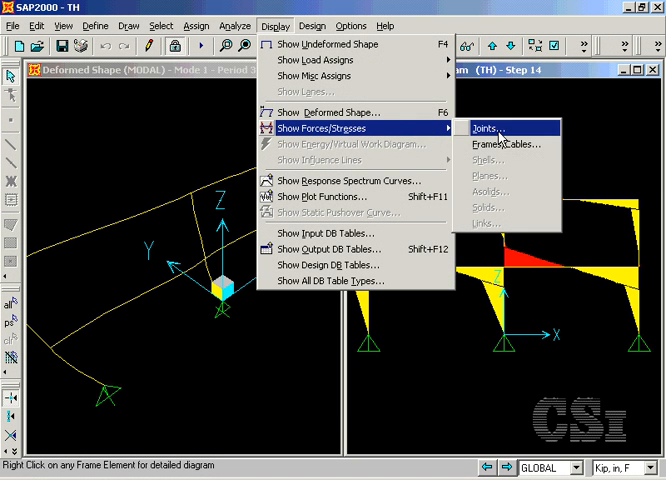
pyautogui.click(504, 144)
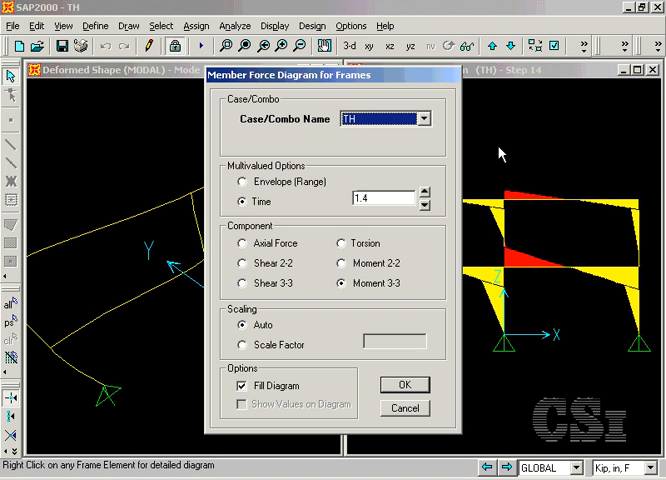
pyautogui.click(242, 180)
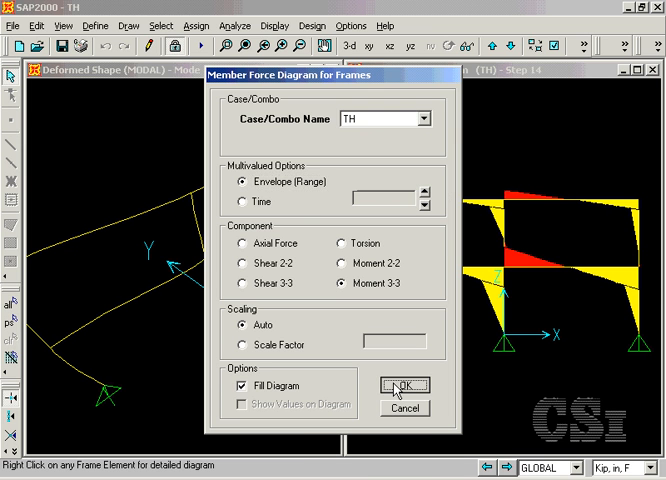
pyautogui.click(396, 384)
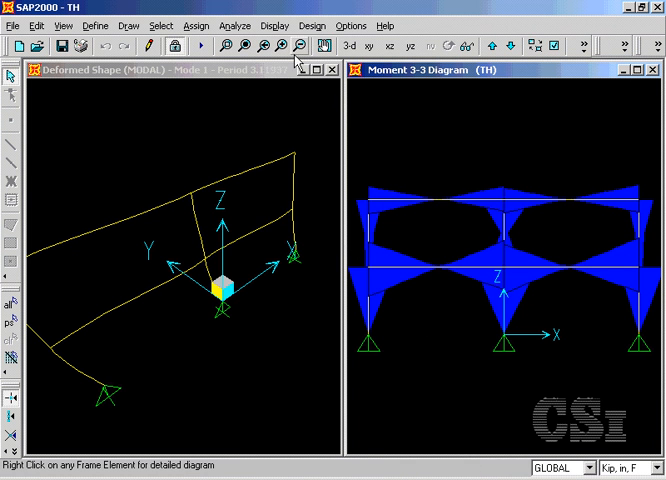
# - Show the TH case deformed shape and advance it through later time steps
pyautogui.click(274, 26)
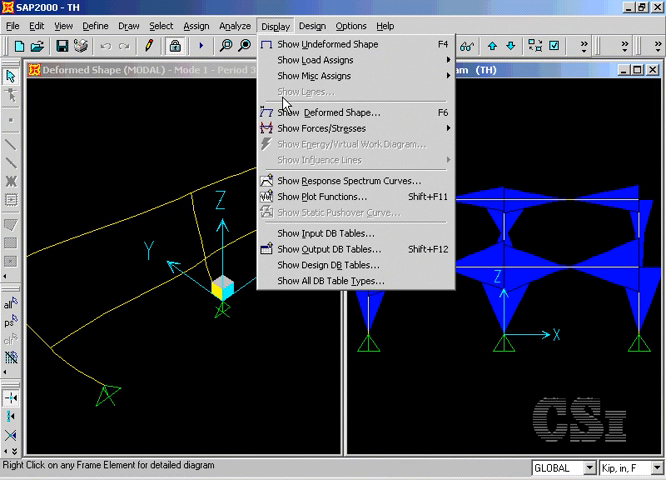
pyautogui.click(326, 112)
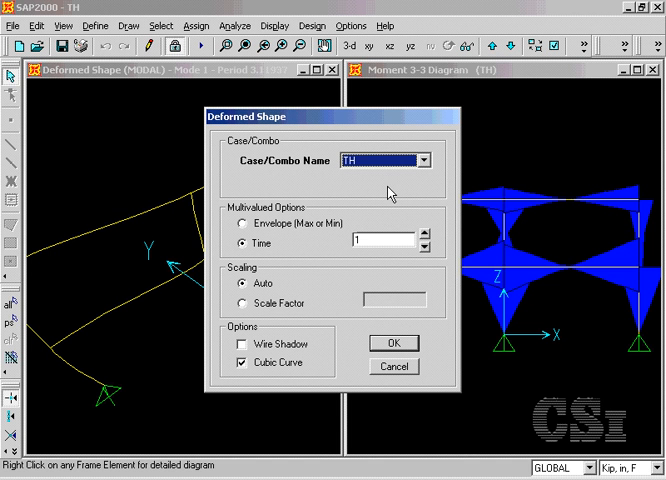
pyautogui.moveTo(388, 336)
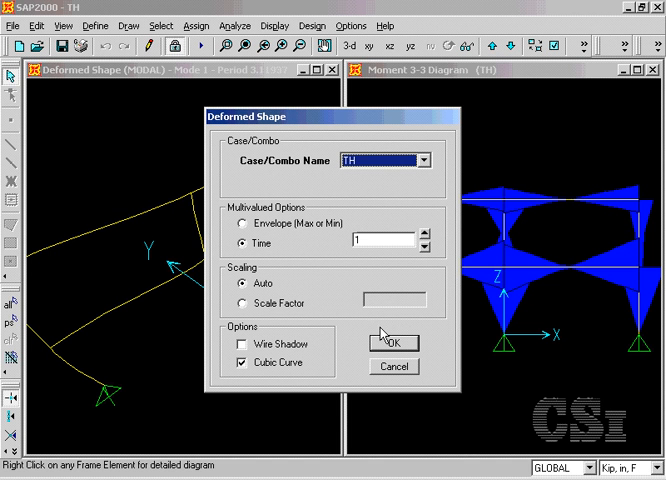
pyautogui.click(392, 342)
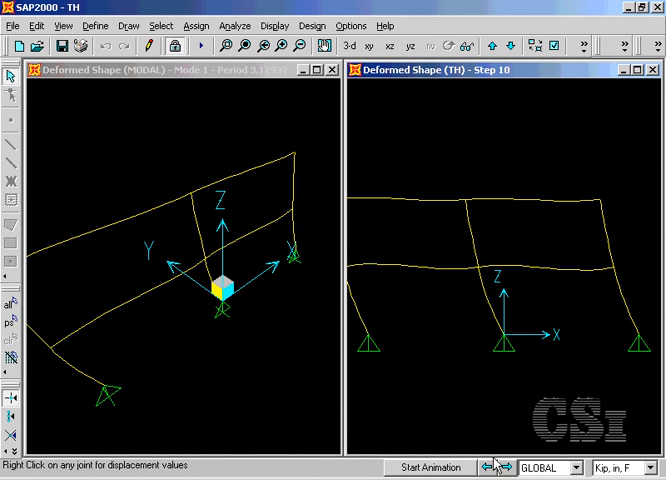
pyautogui.click(500, 466)
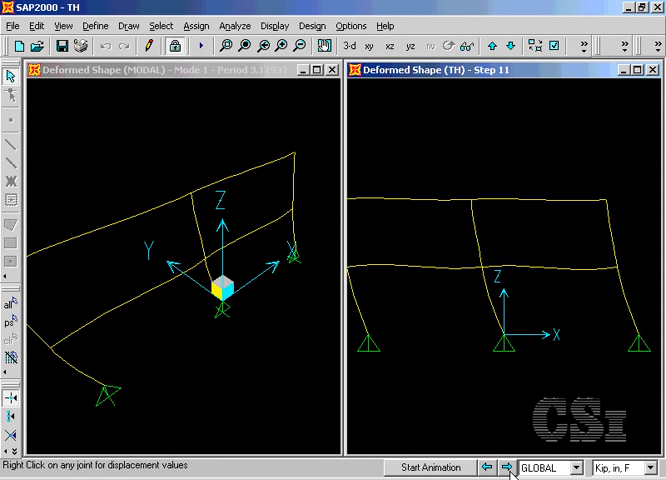
pyautogui.click(502, 464)
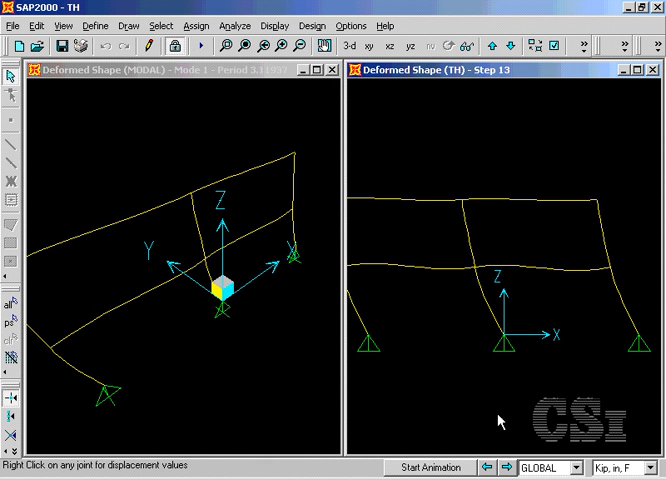
pyautogui.moveTo(312, 86)
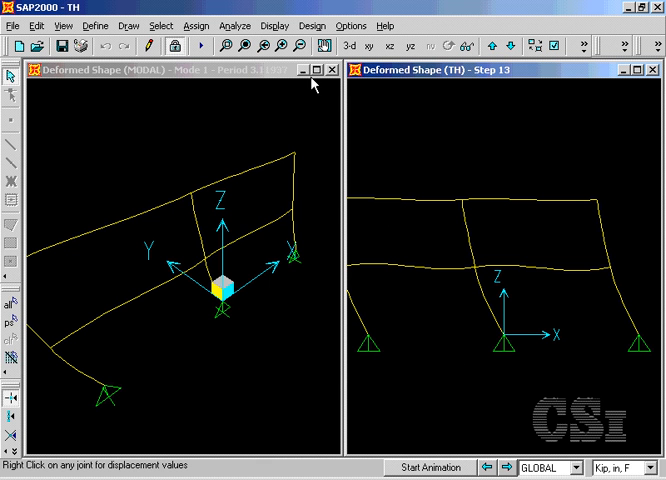
pyautogui.click(260, 24)
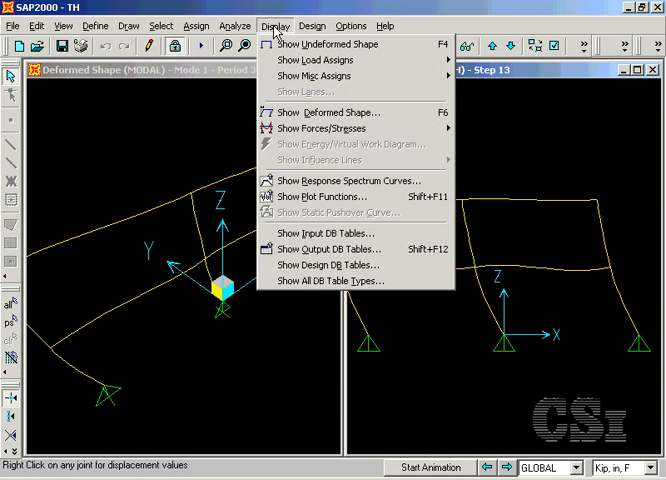
pyautogui.moveTo(330, 248)
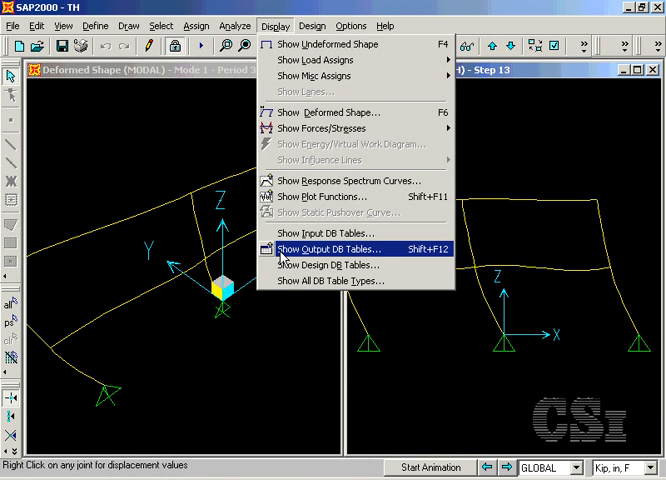
pyautogui.click(328, 250)
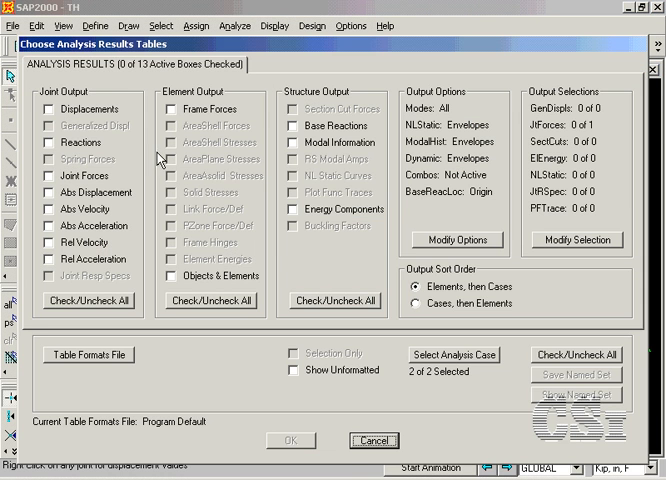
pyautogui.click(52, 108)
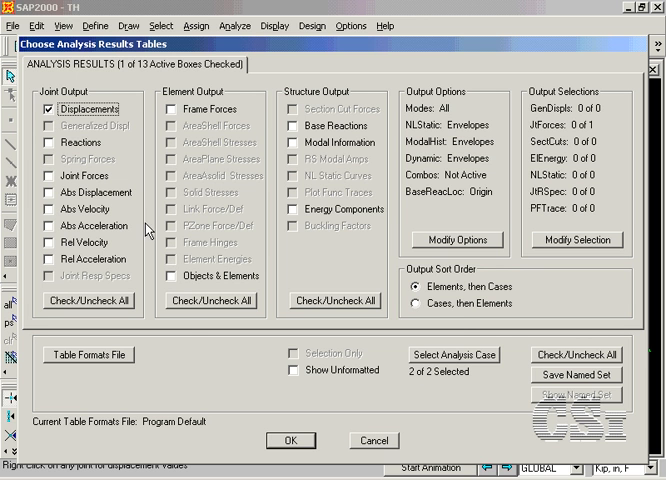
pyautogui.click(454, 356)
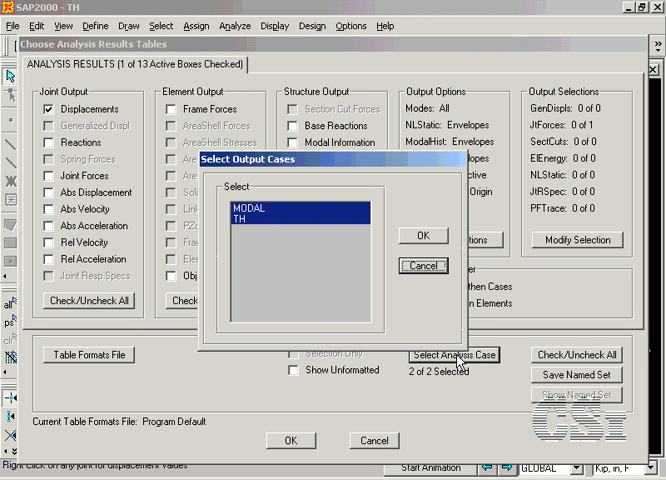
pyautogui.click(250, 224)
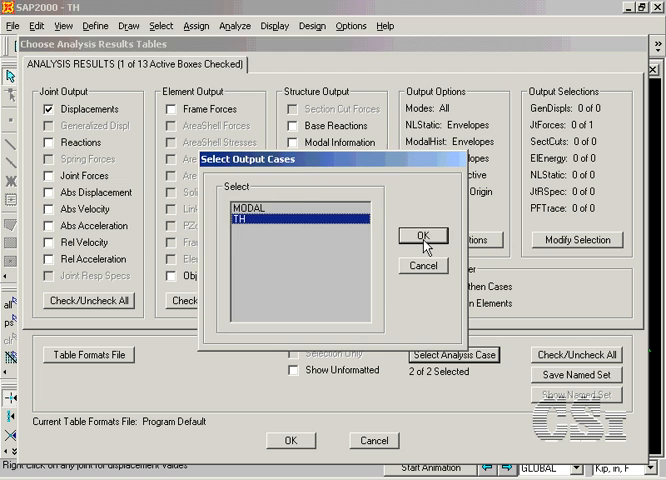
pyautogui.click(420, 232)
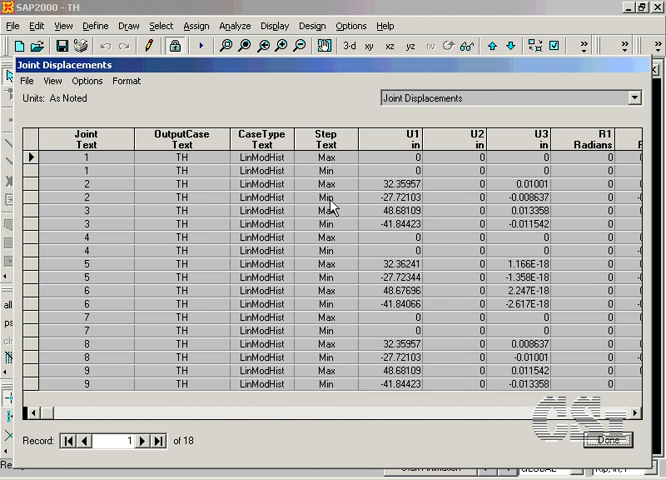
pyautogui.moveTo(278, 276)
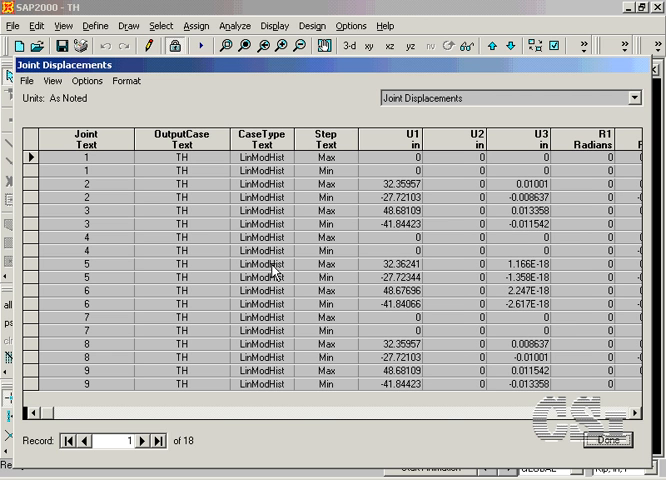
pyautogui.moveTo(618, 440)
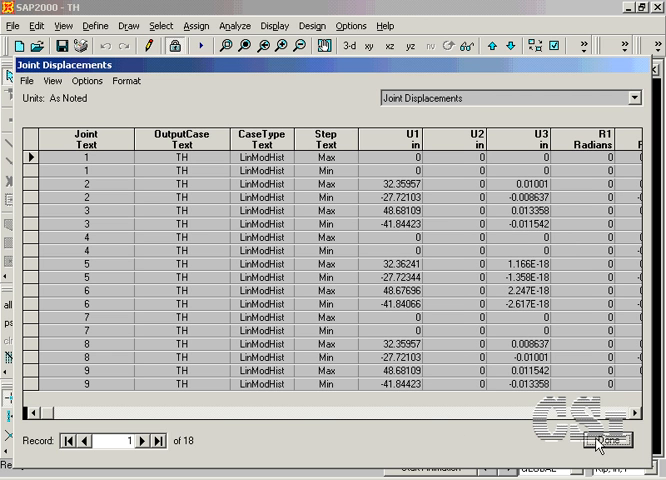
pyautogui.click(594, 444)
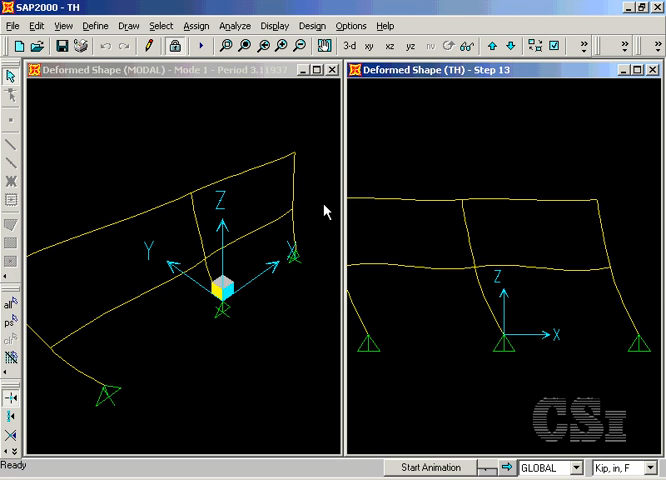
pyautogui.click(14, 26)
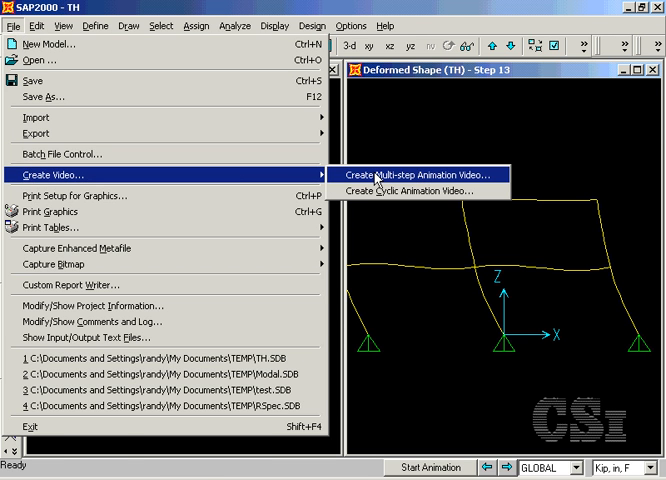
# - Generate a multi-step animation AVI of TH with End Time 5 and Magnification Factor 2
pyautogui.click(420, 176)
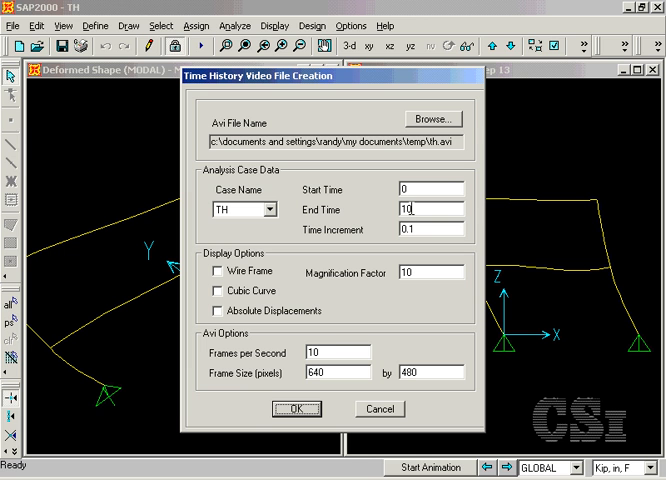
pyautogui.write('5')
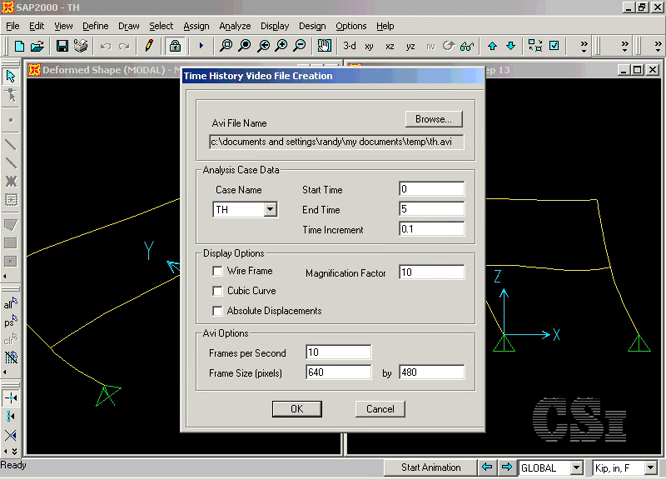
pyautogui.click(430, 272)
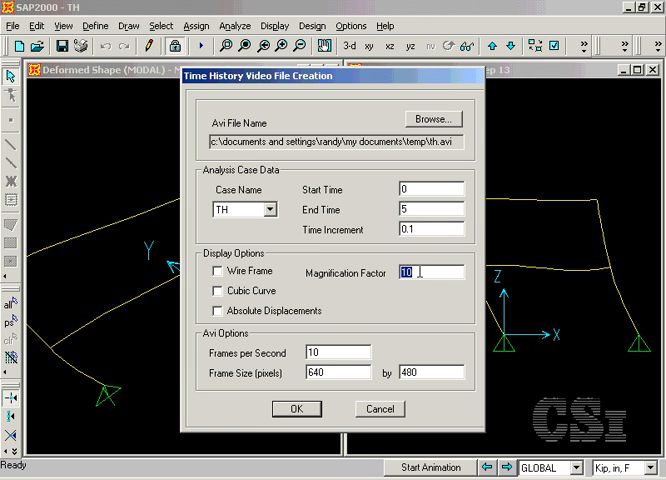
pyautogui.write('2')
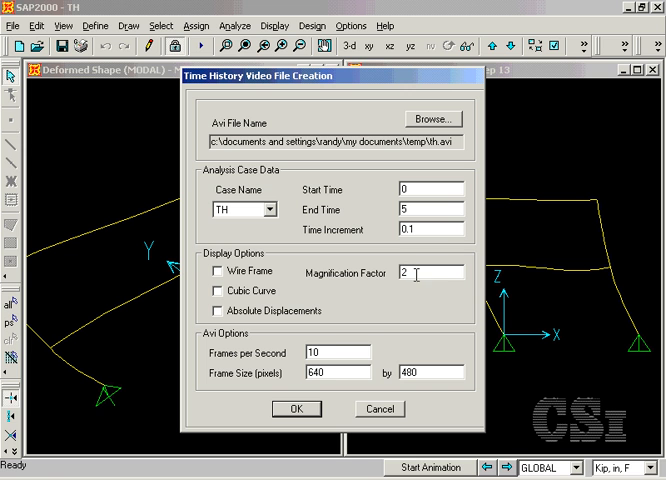
pyautogui.moveTo(312, 408)
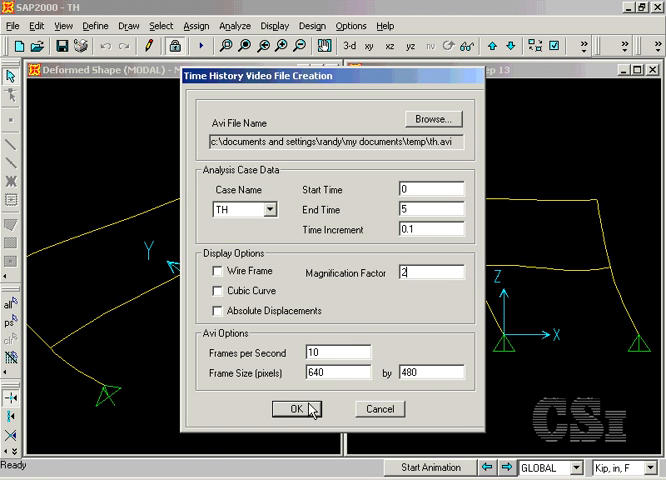
pyautogui.click(292, 408)
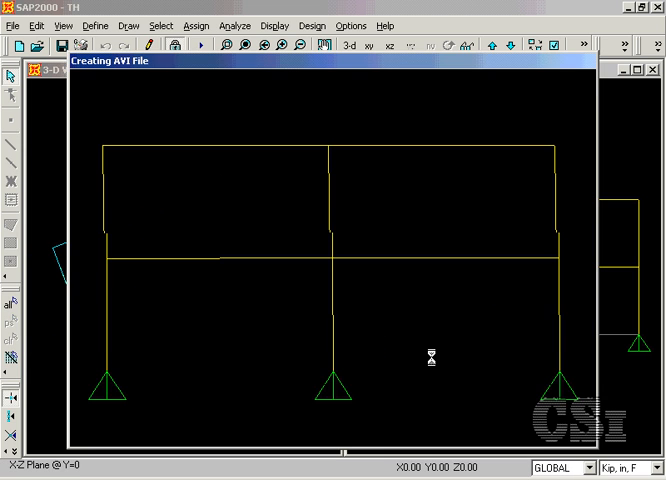